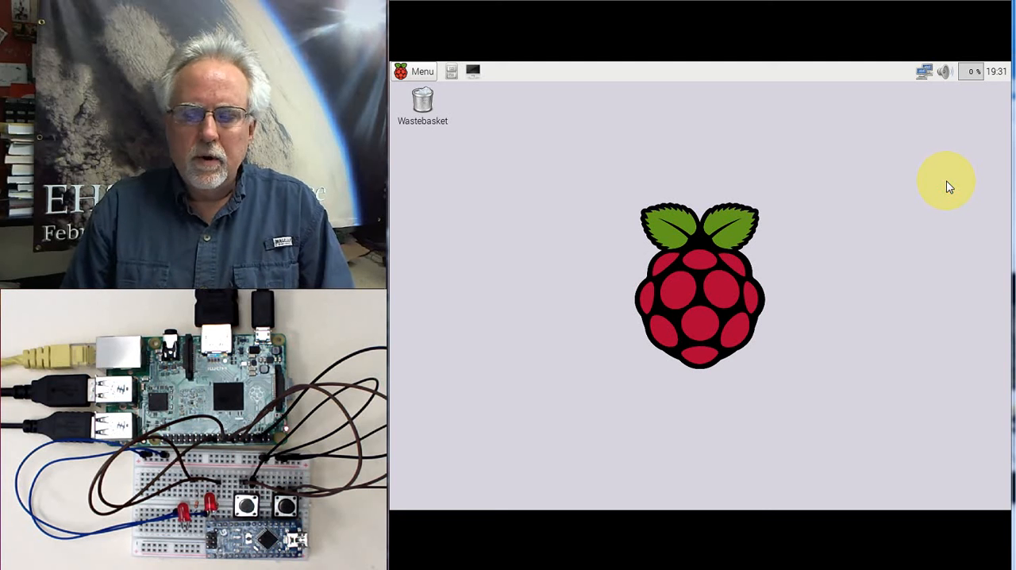
mouse_move(964, 184)
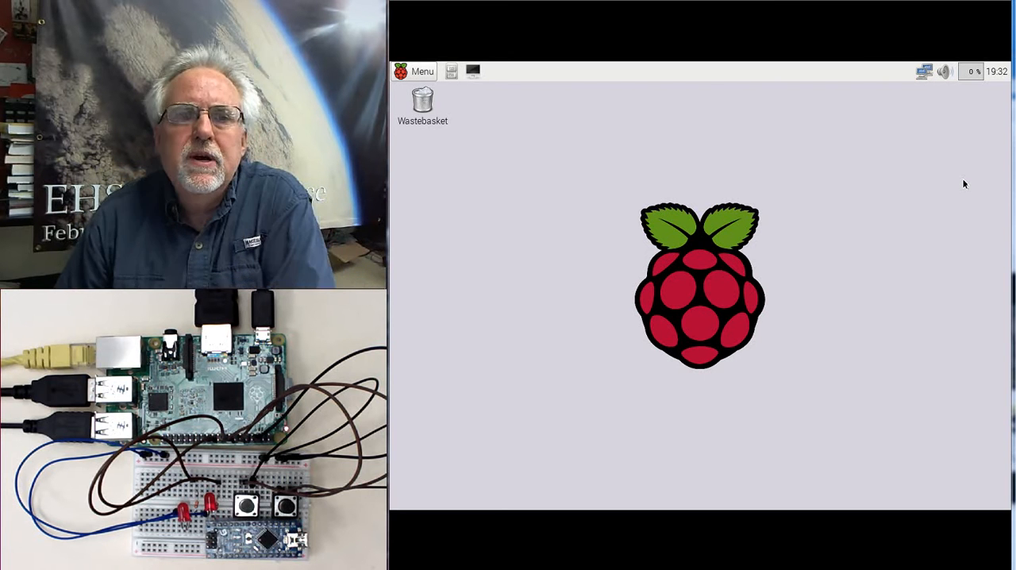
mouse_move(768, 99)
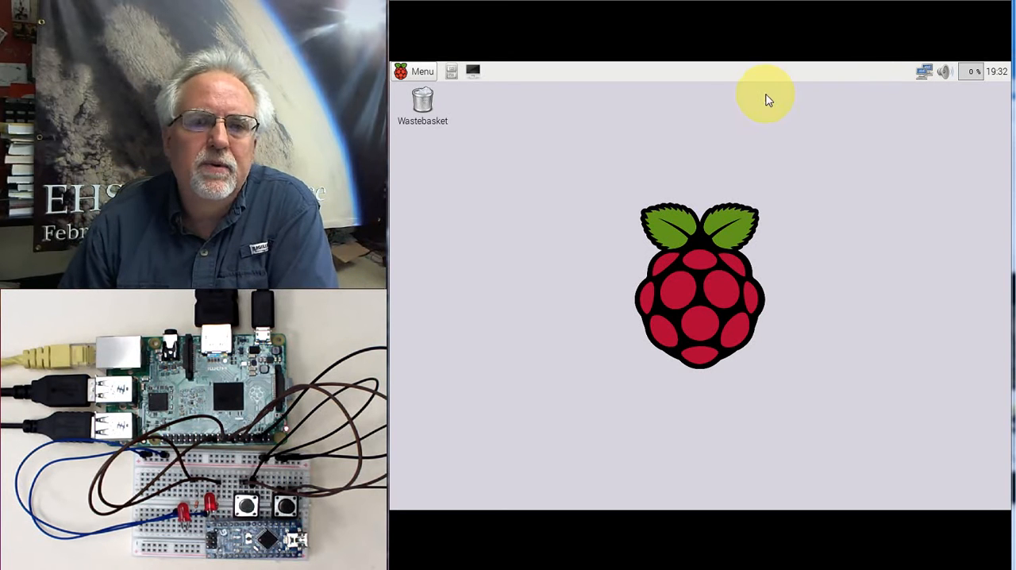
mouse_move(572, 162)
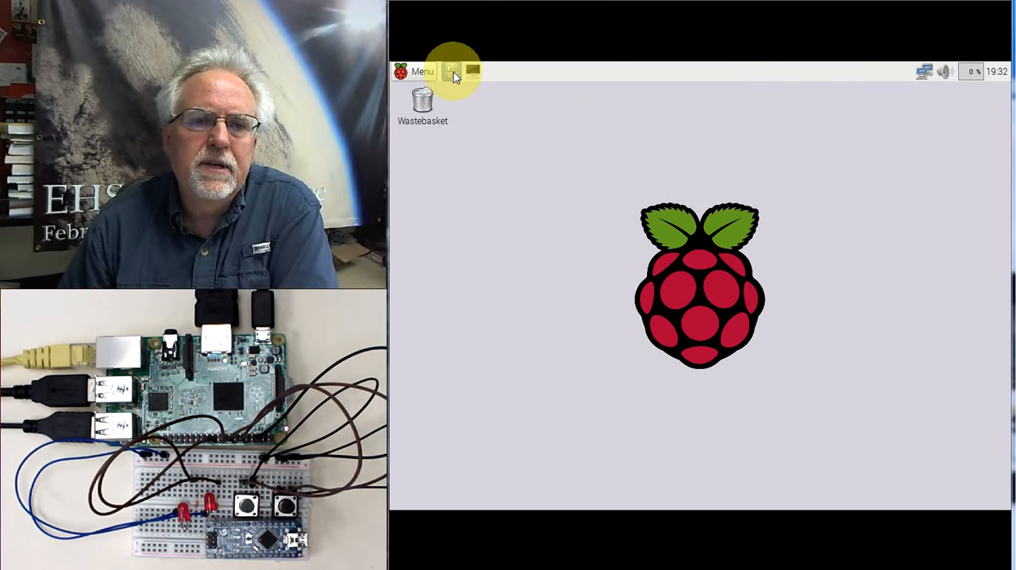
Briefly view the home folder in the file manager, then bring up the main application menu.
left_click(456, 70)
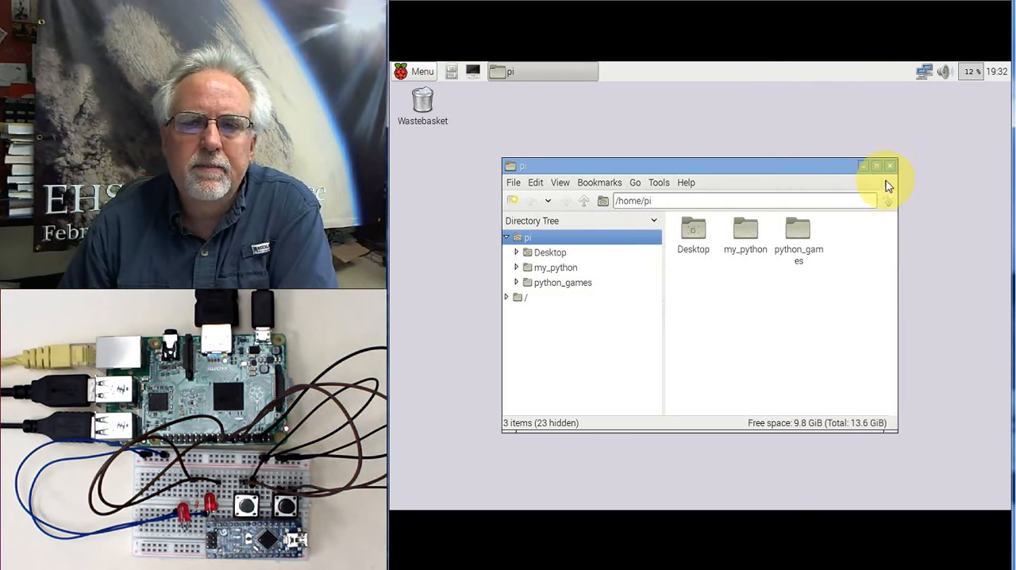
left_click(886, 166)
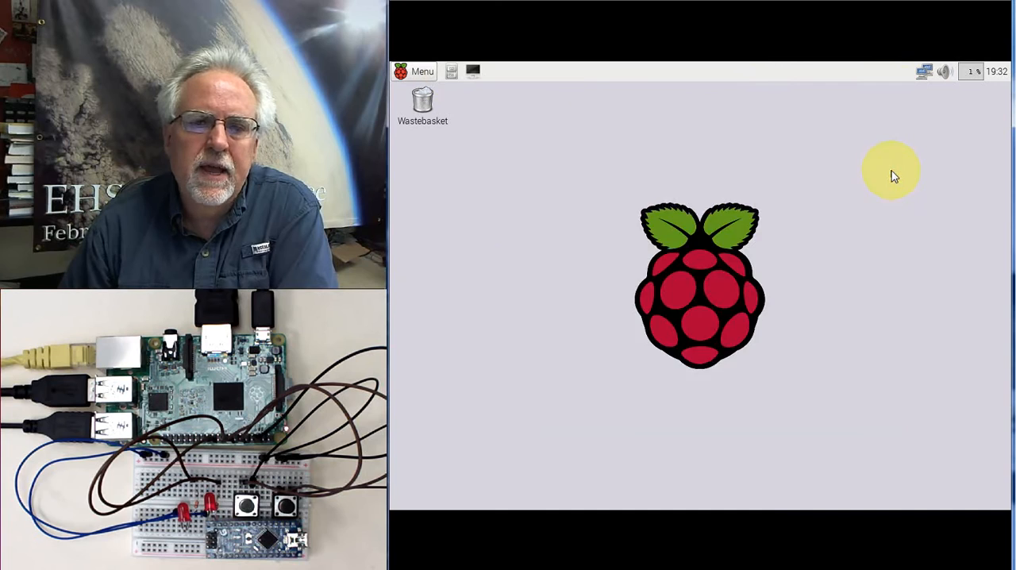
mouse_move(640, 197)
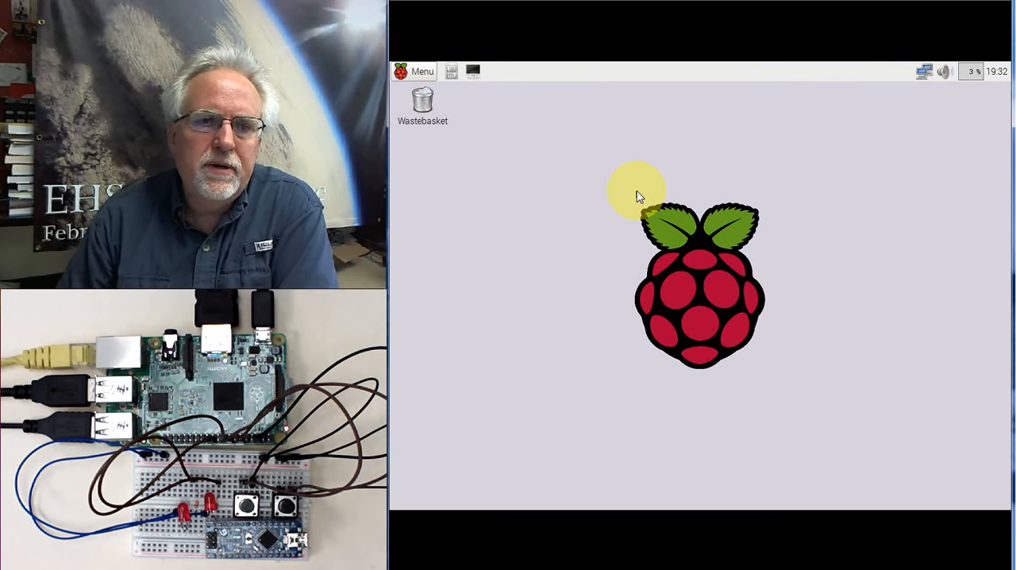
left_click(416, 72)
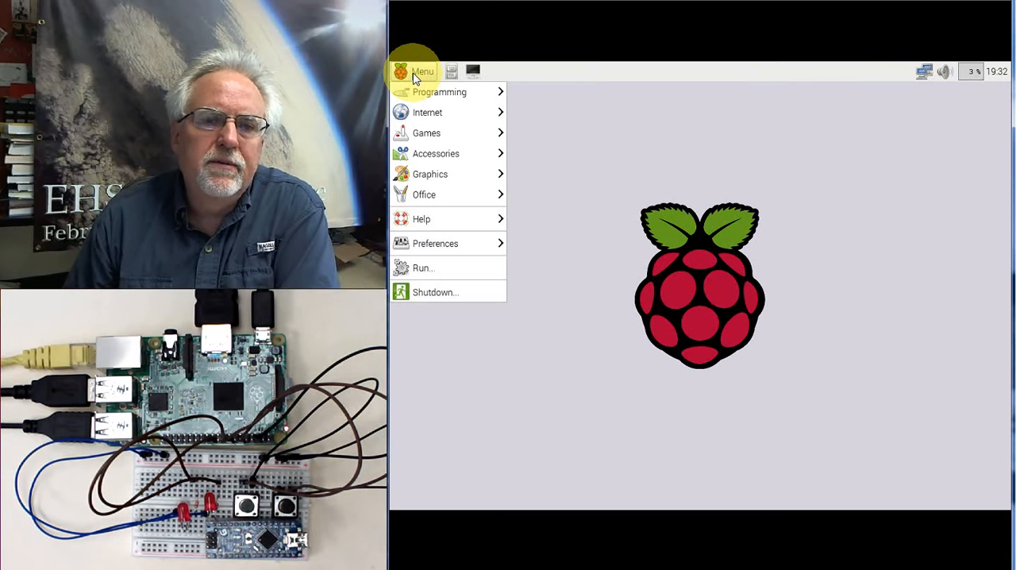
mouse_move(458, 116)
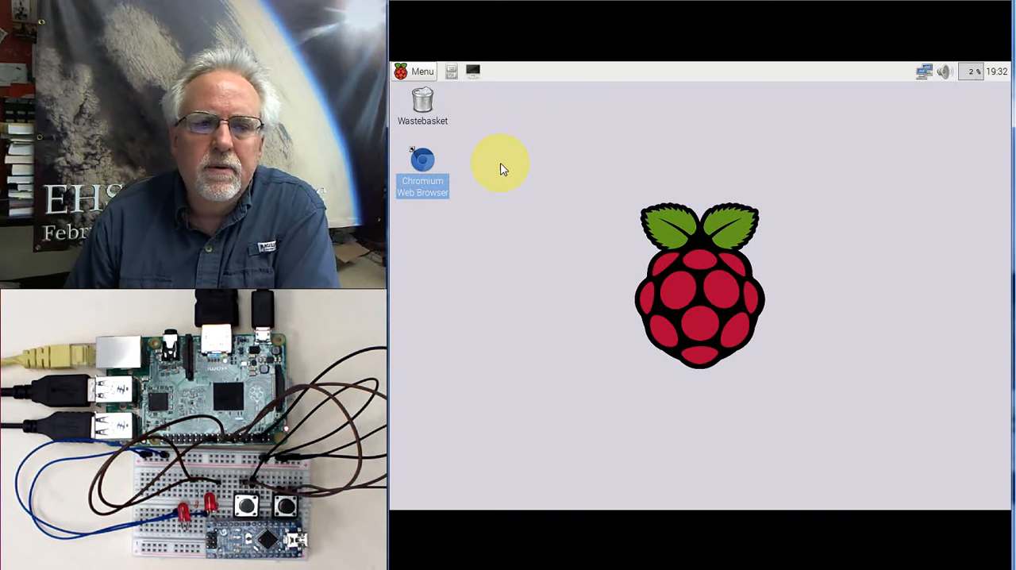
mouse_move(422, 162)
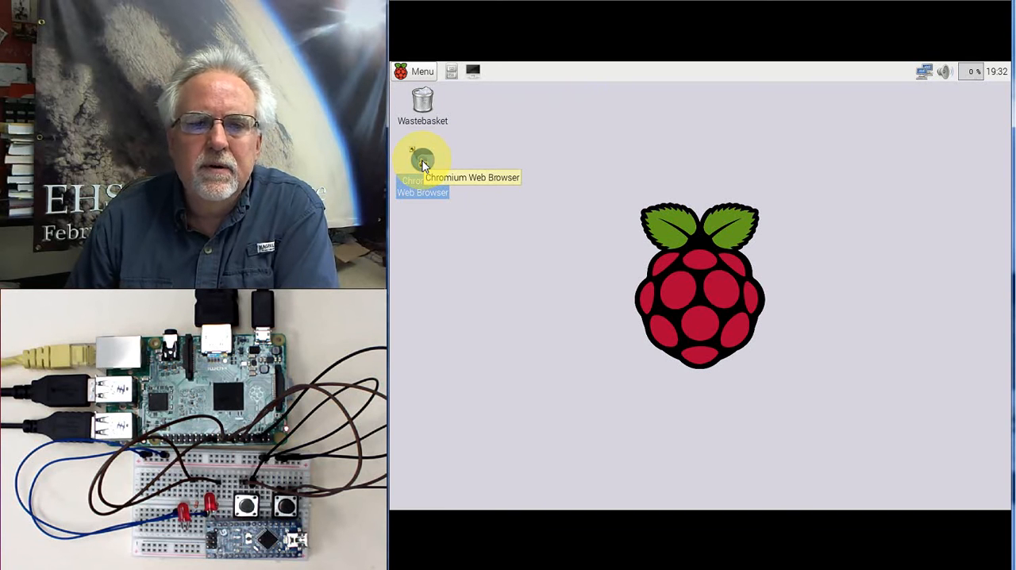
mouse_move(617, 176)
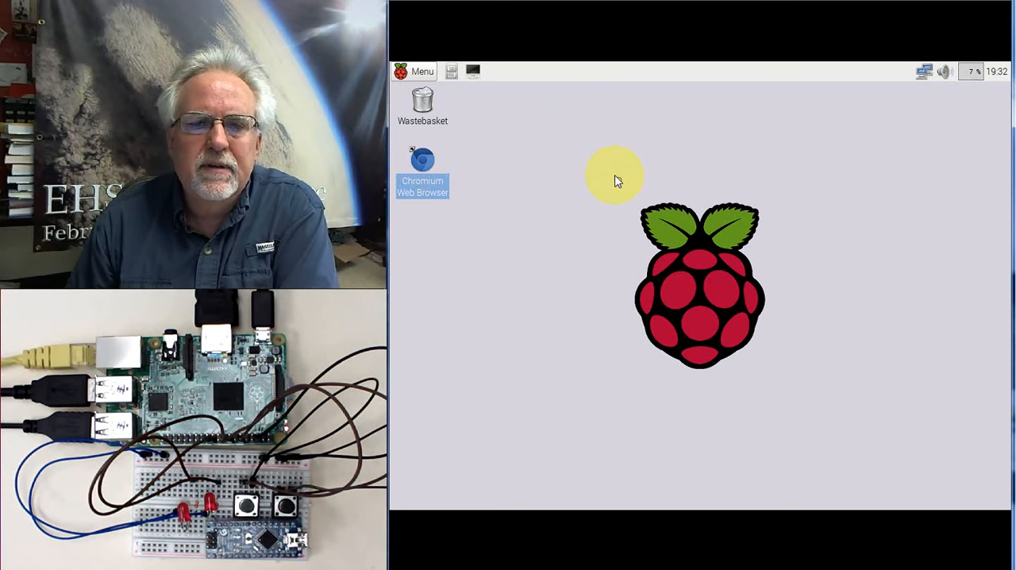
Launch Chromium from the new desktop shortcut, close it, and bring up the shortcut's context menu.
double_click(422, 159)
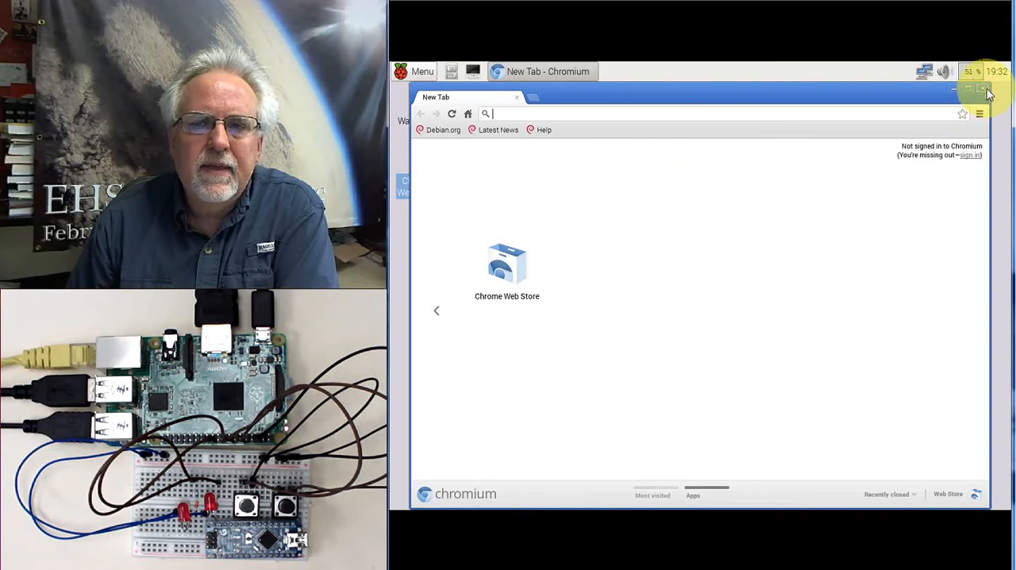
left_click(981, 88)
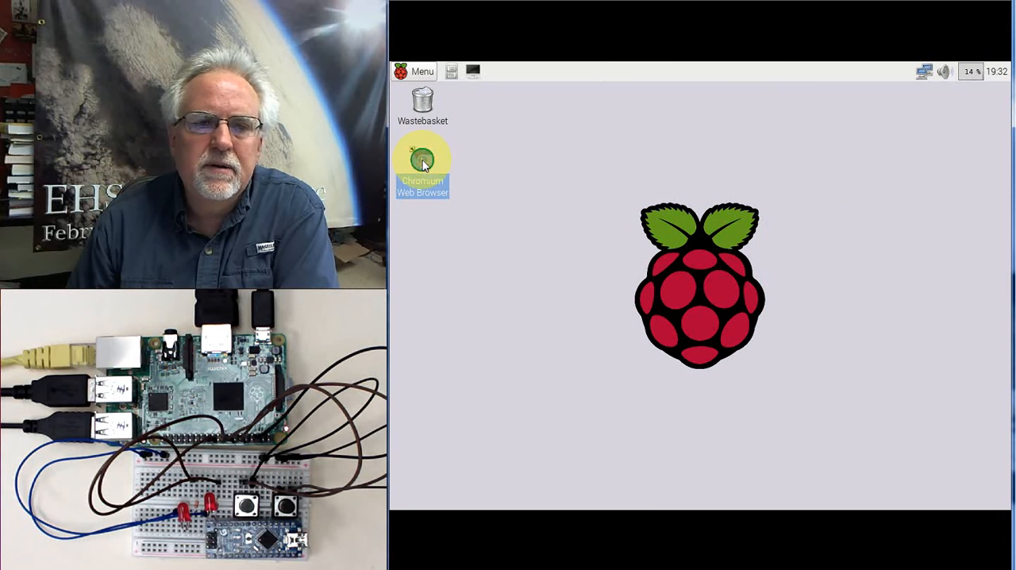
right_click(421, 156)
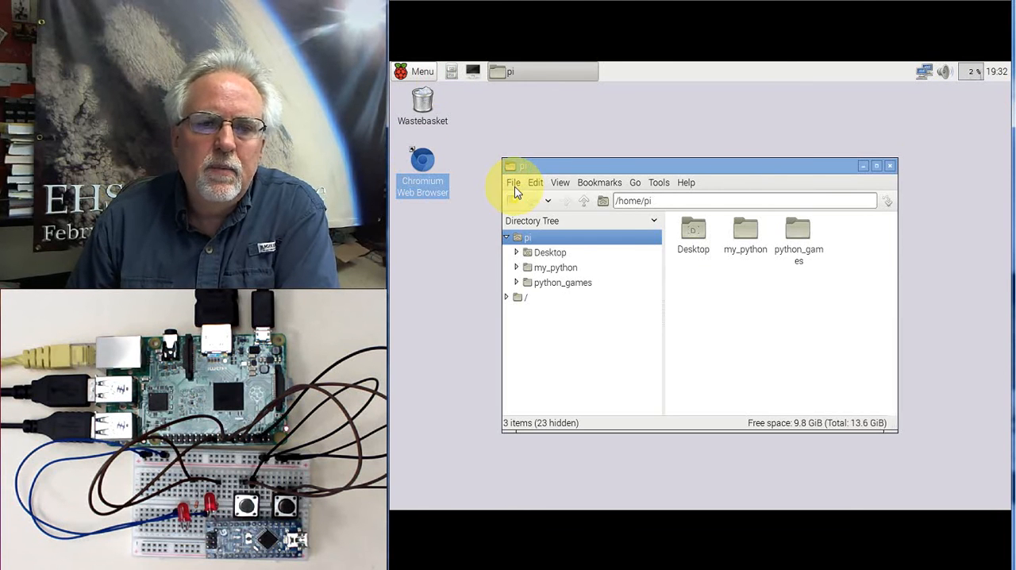
View the home folder's properties (1076 files, 59.6 MiB), dismiss them, and list the Edit commands.
left_click(515, 181)
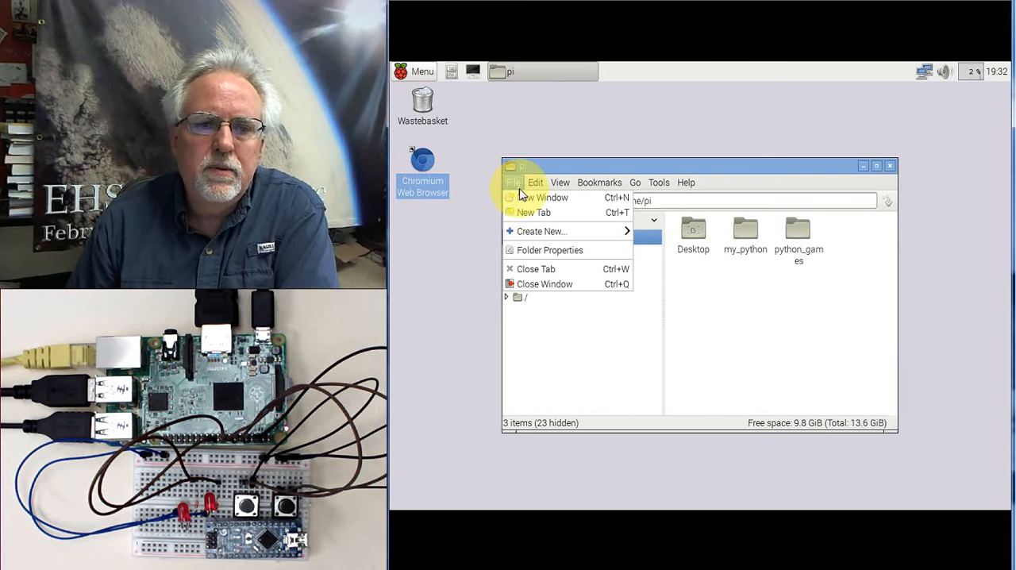
left_click(549, 250)
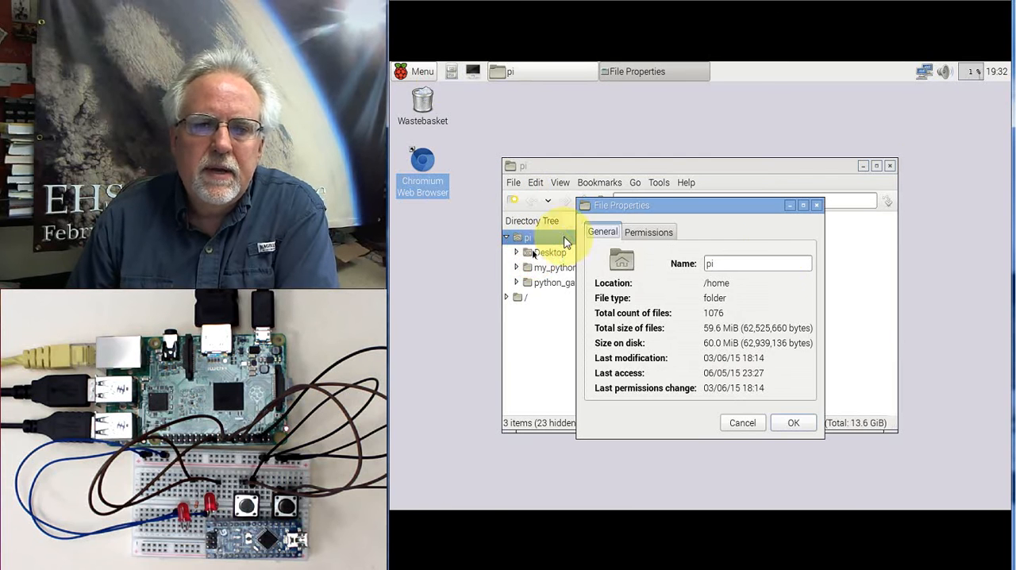
left_click(743, 423)
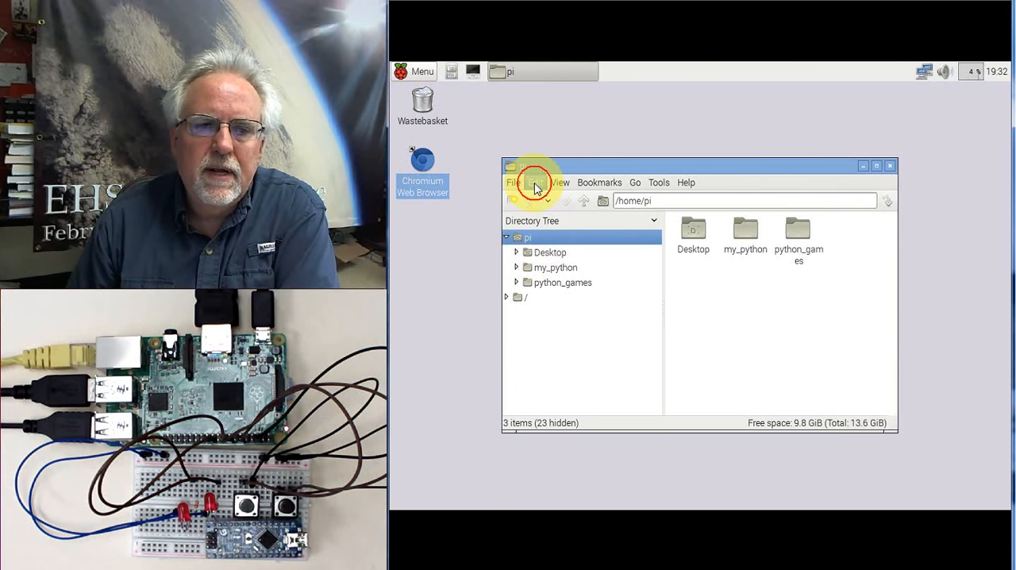
left_click(513, 183)
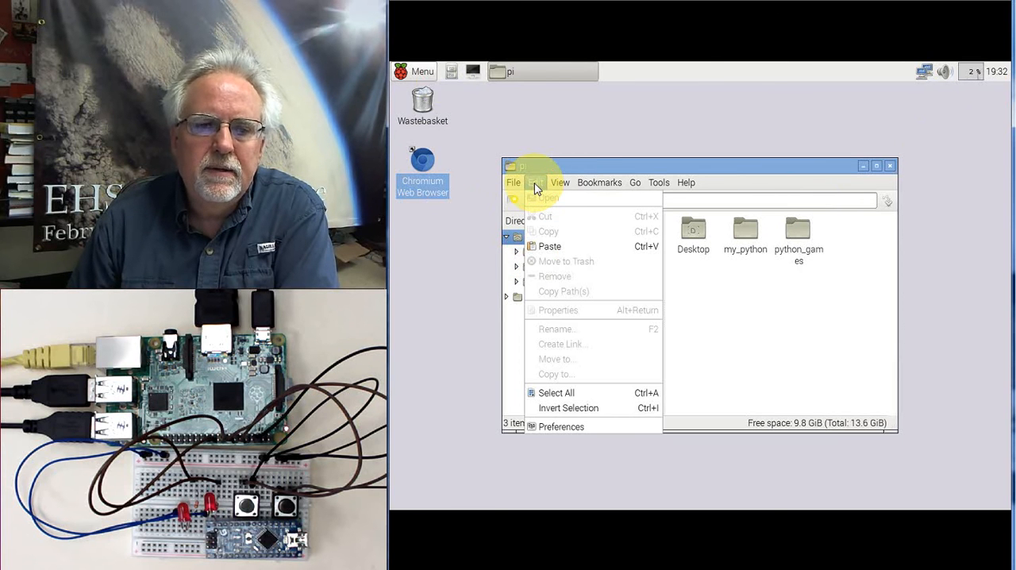
Leave 'Open files with single click' enabled in Preferences and show the Desktop folder with the Chromium shortcut.
left_click(563, 426)
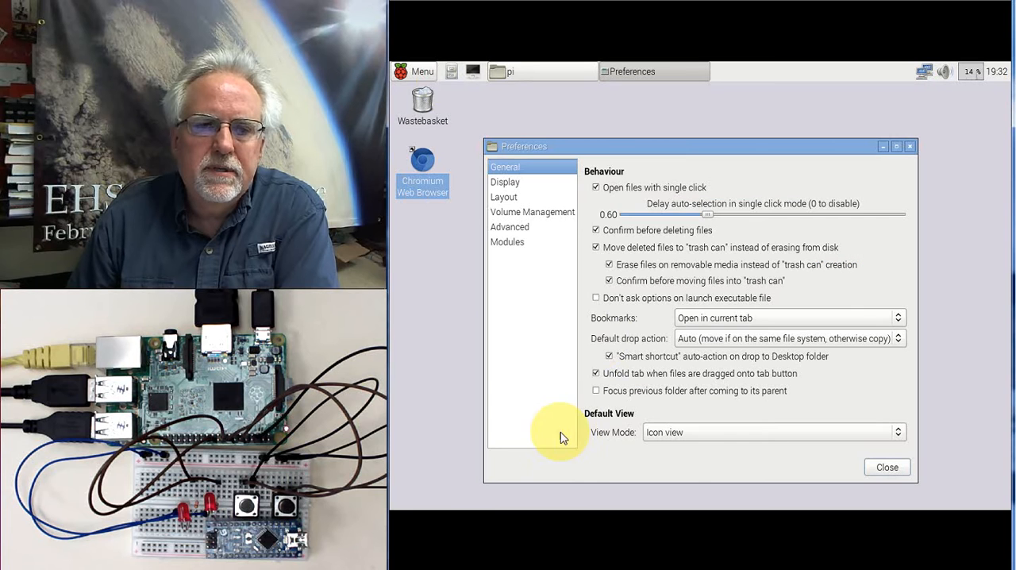
left_click(596, 187)
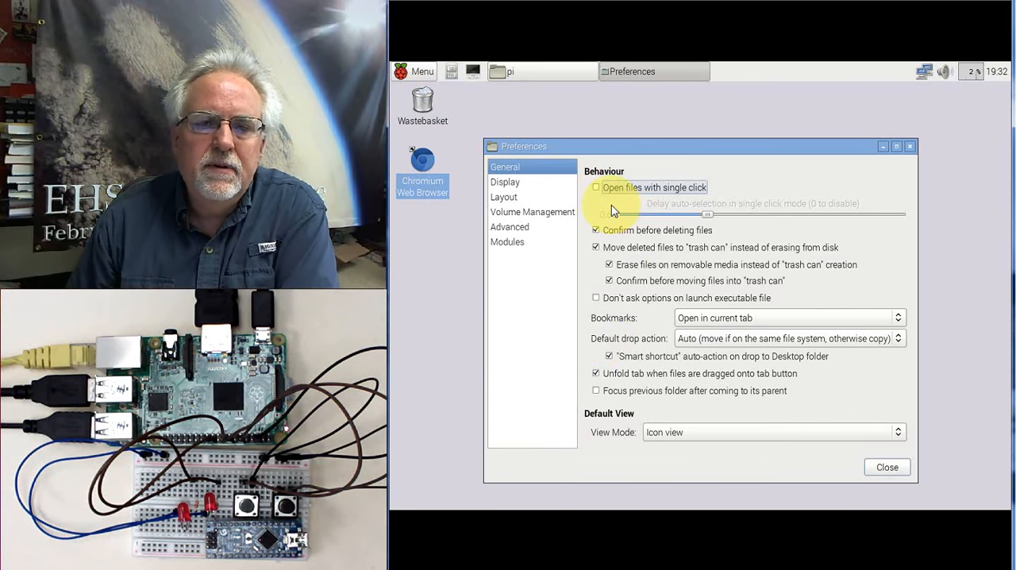
left_click(598, 187)
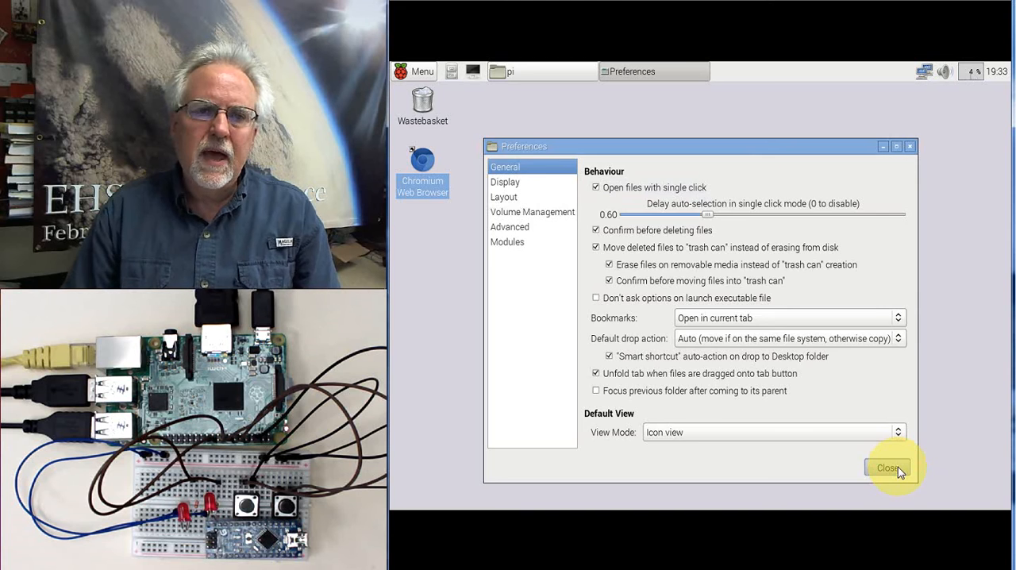
left_click(888, 467)
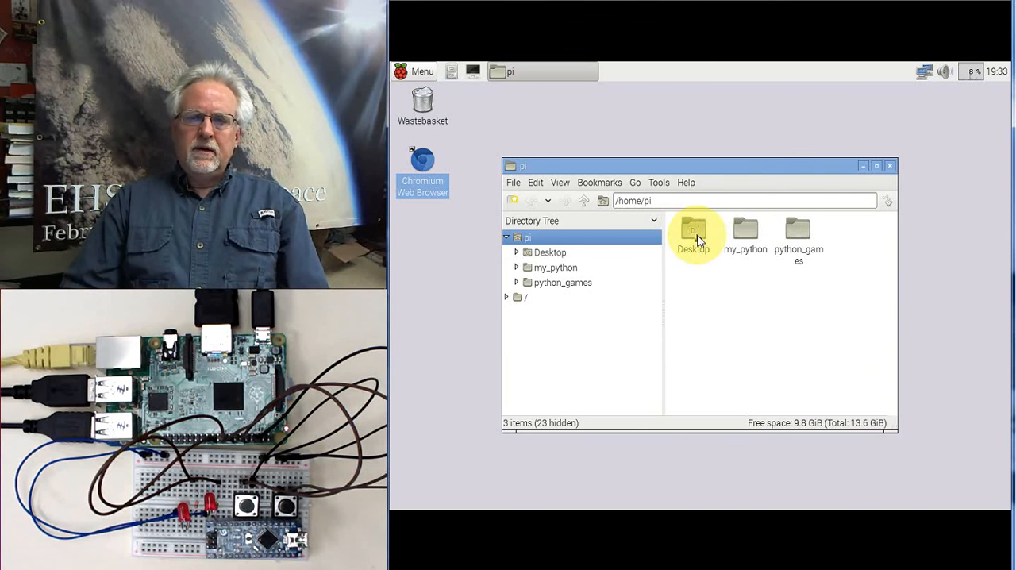
double_click(693, 232)
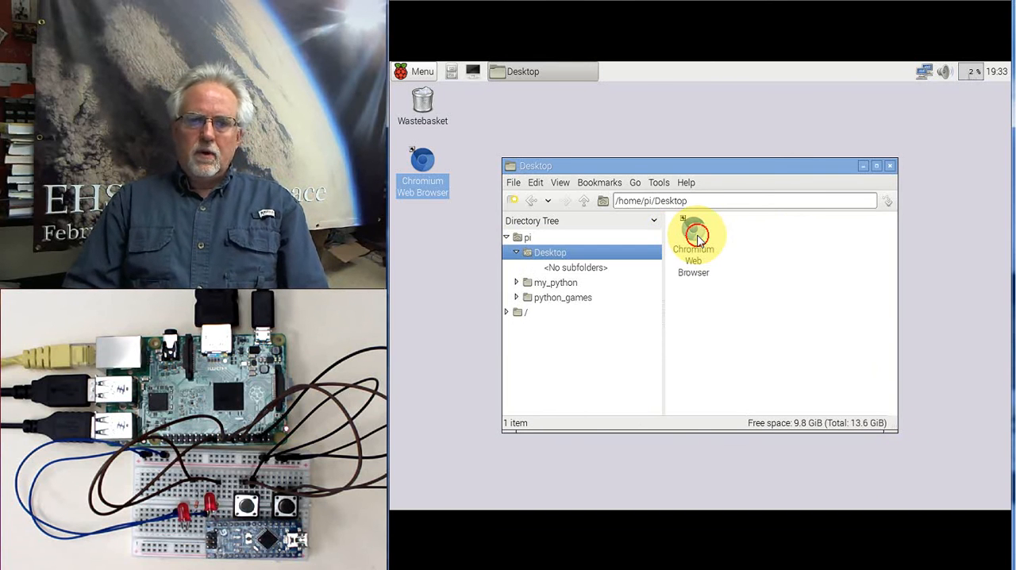